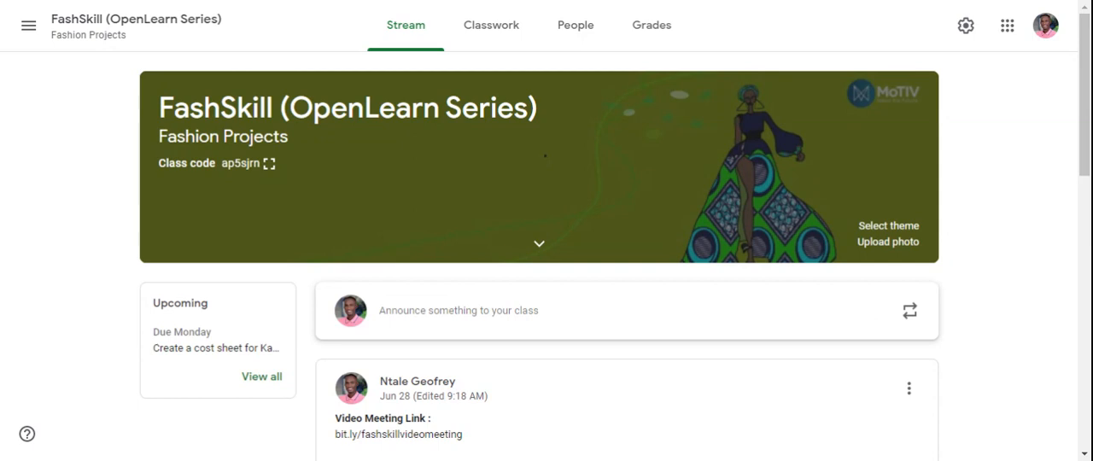
mouse_move(512, 227)
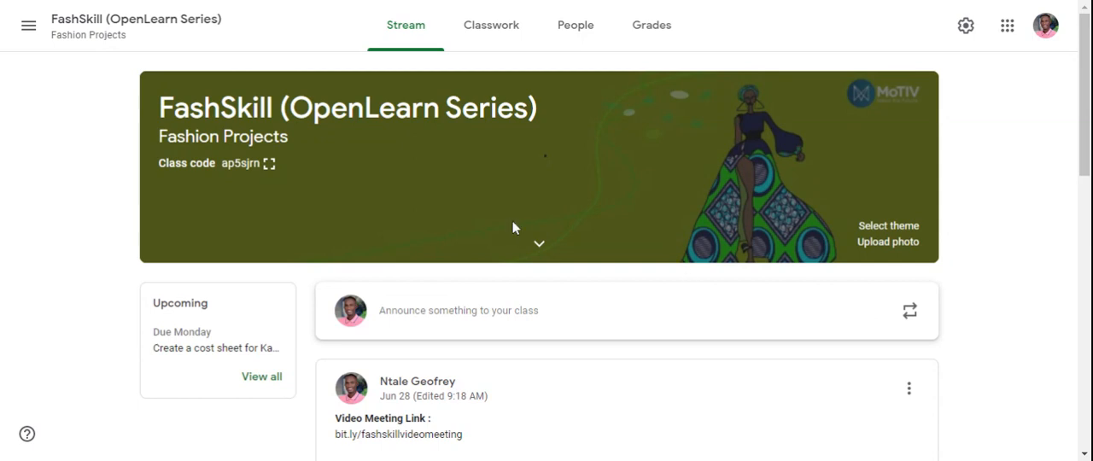
mouse_move(259, 89)
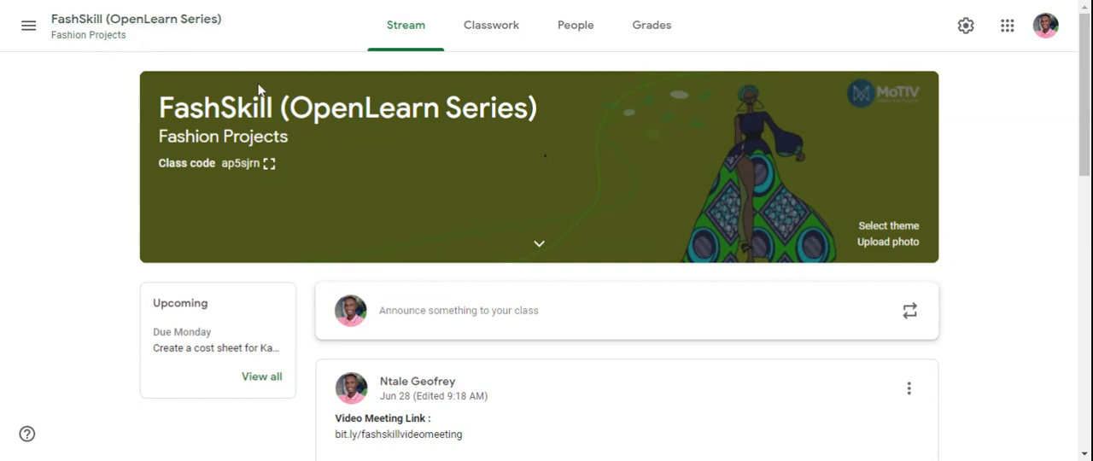
- Show the Classwork page and scroll to the Fashion Project Costing topic with Garment Costing expanded
scroll("down", 3)
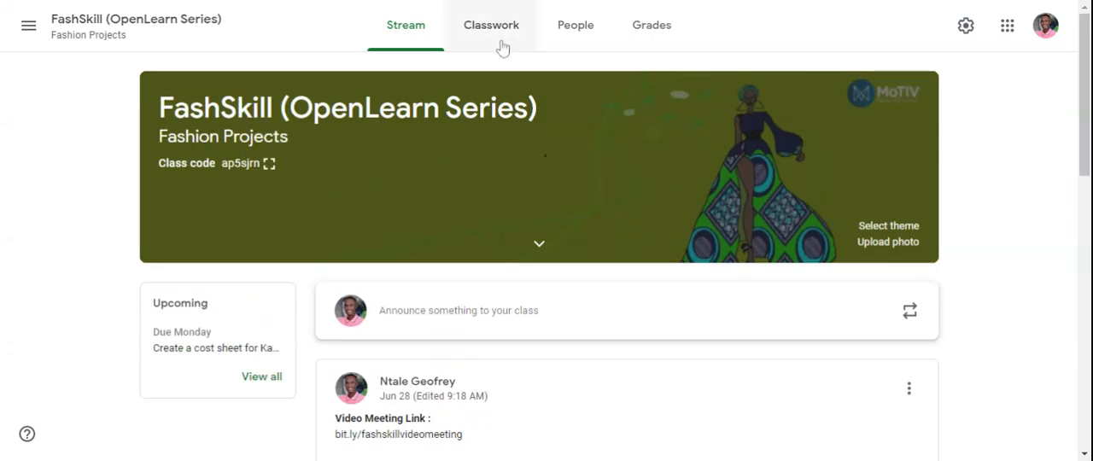
left_click(491, 24)
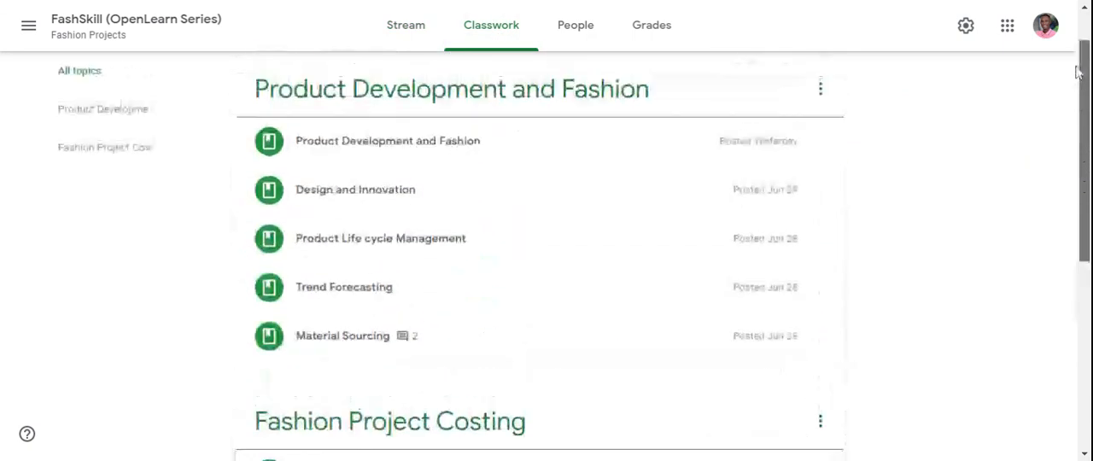
scroll("up", 3)
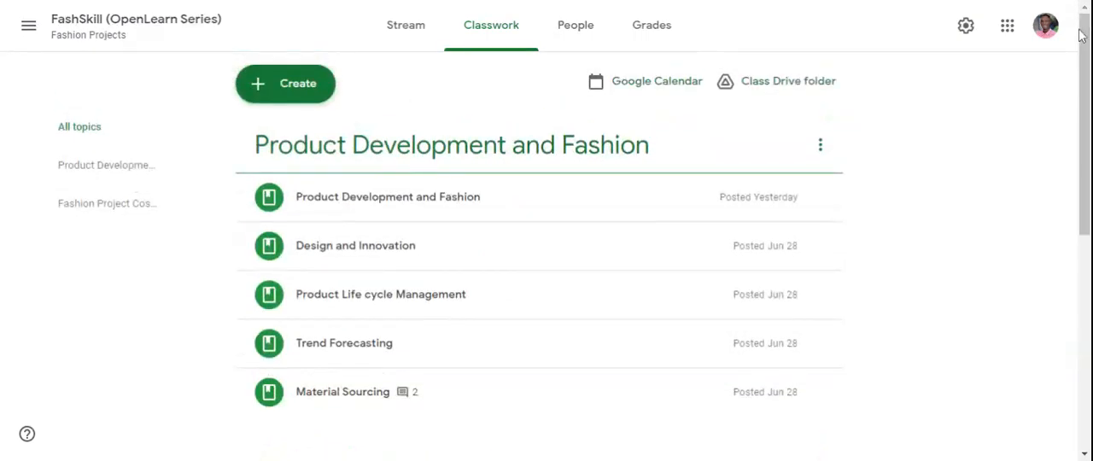
scroll("down", 3)
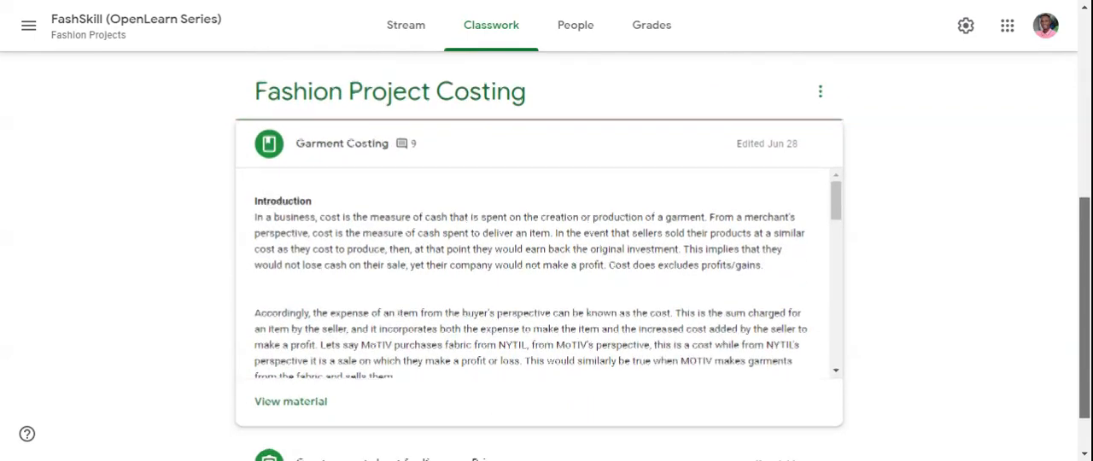
scroll("down", 3)
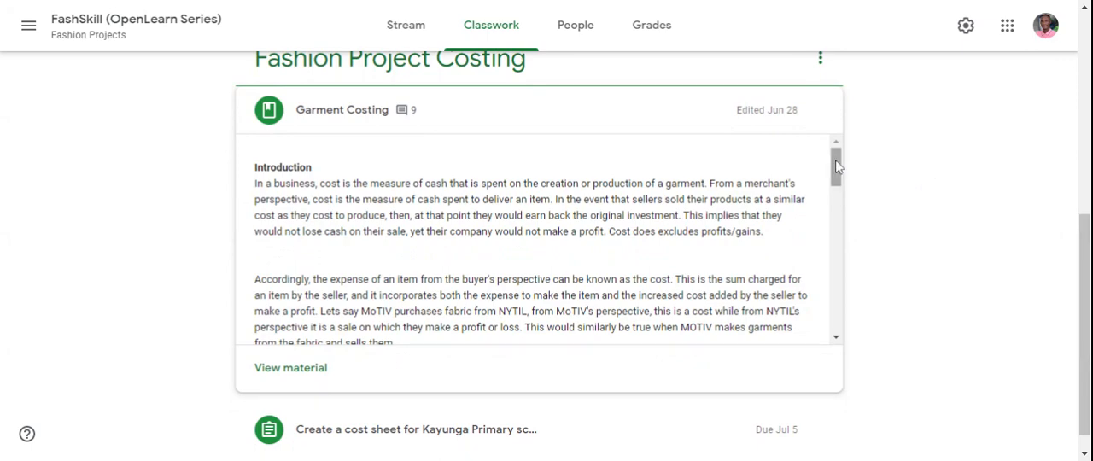
scroll("down", 3)
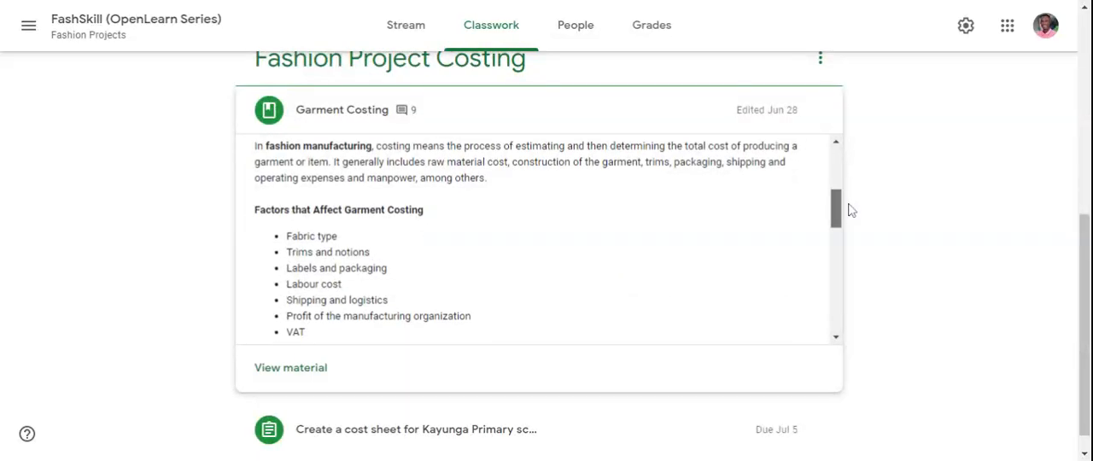
scroll("down", 3)
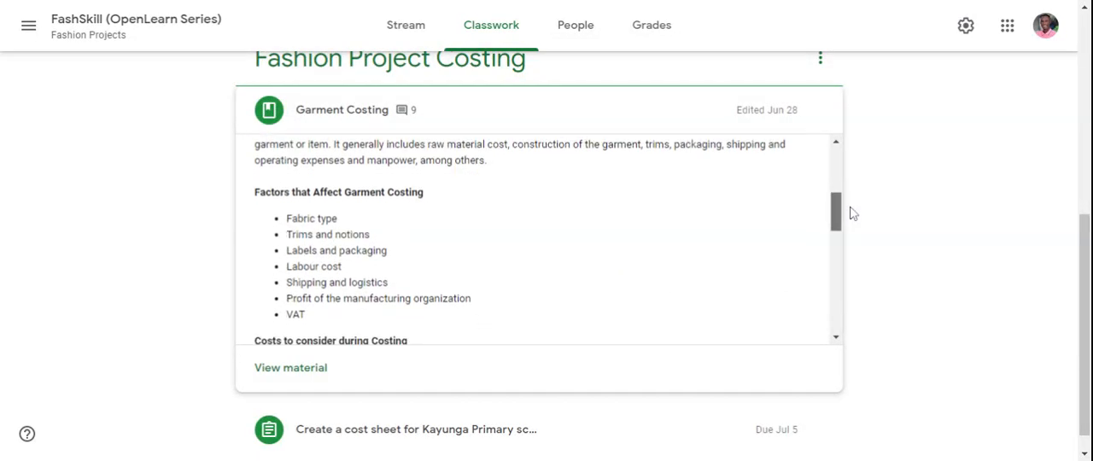
scroll("down", 3)
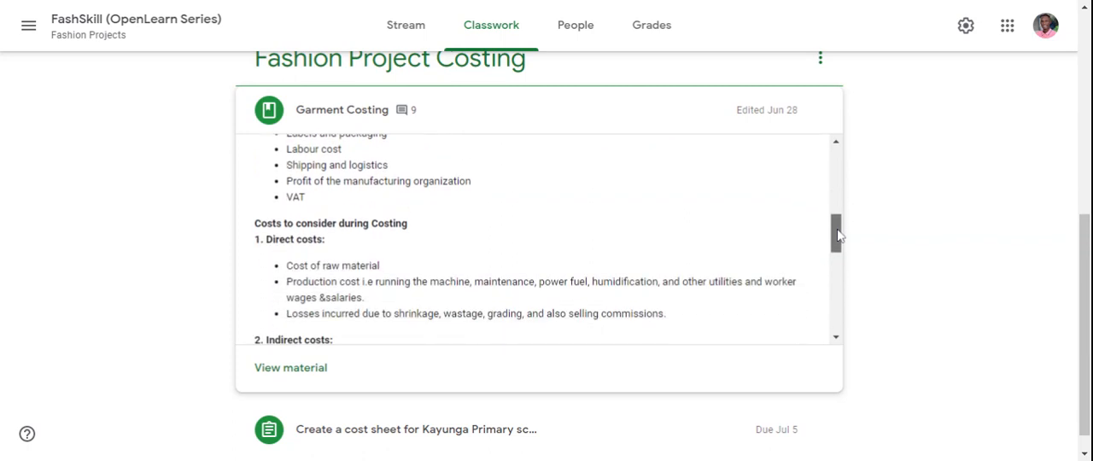
scroll("down", 3)
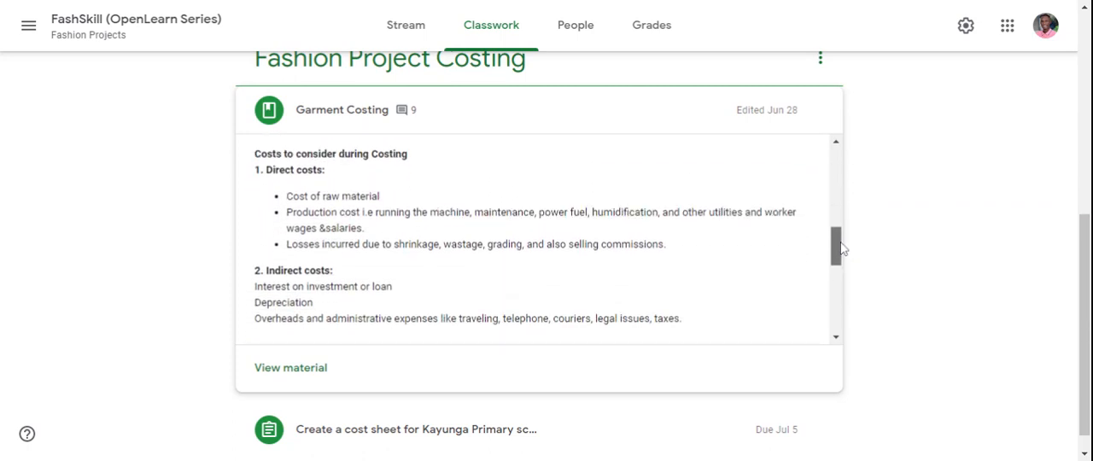
scroll("down", 3)
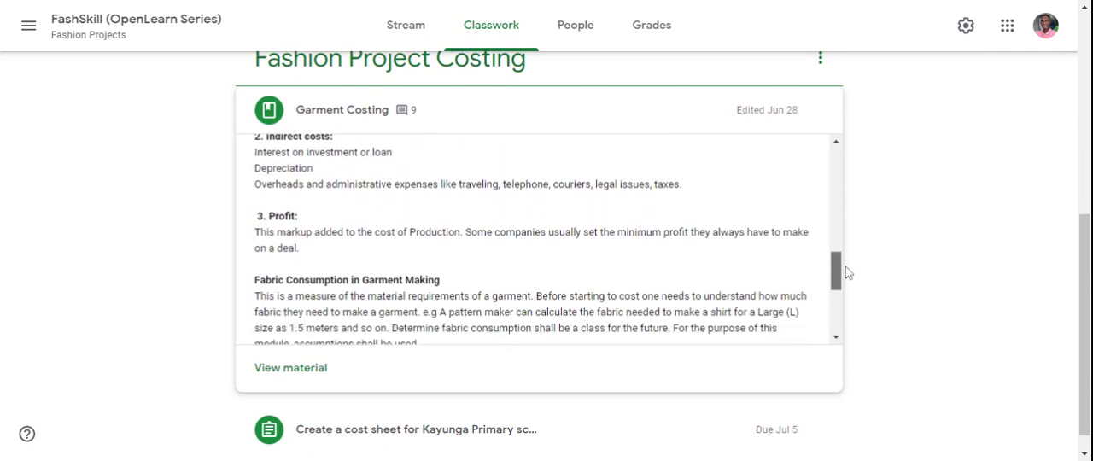
scroll("down", 3)
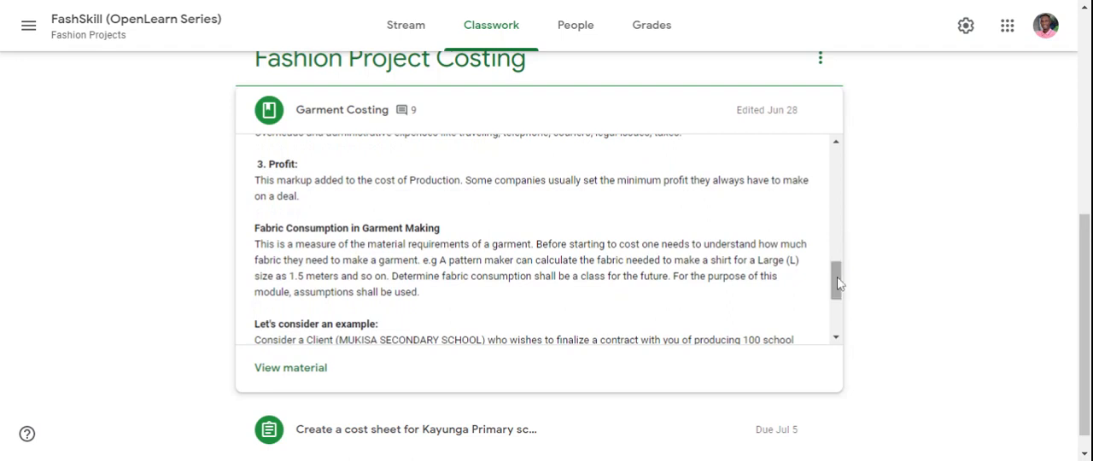
scroll("down", 3)
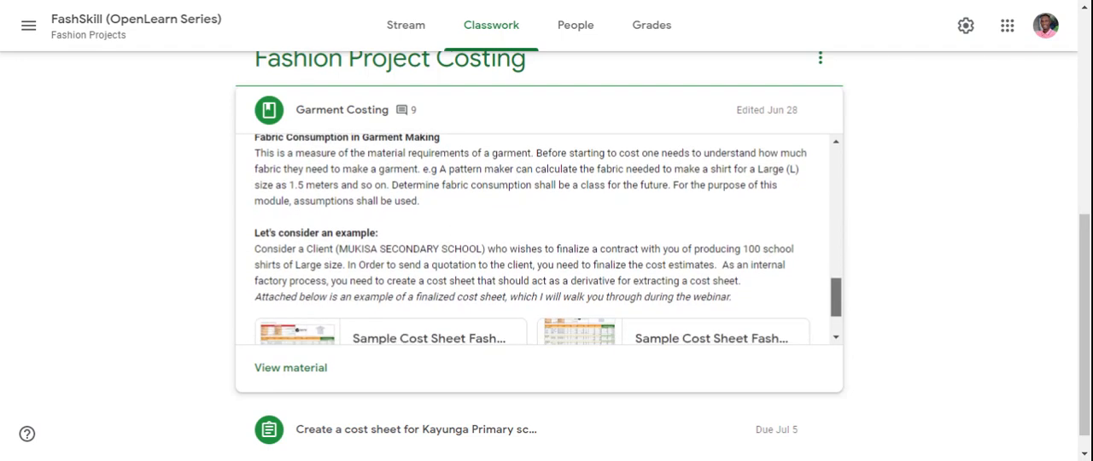
scroll("down", 3)
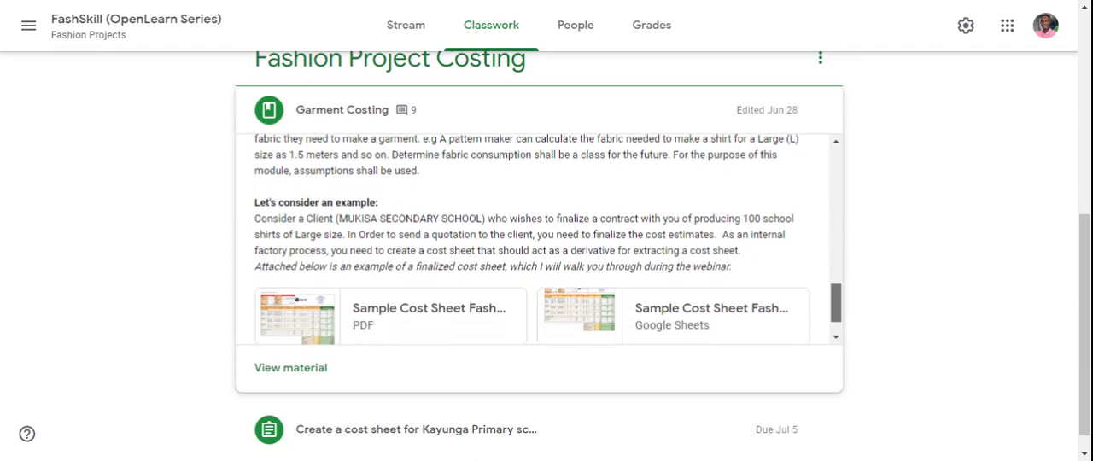
scroll("down", 3)
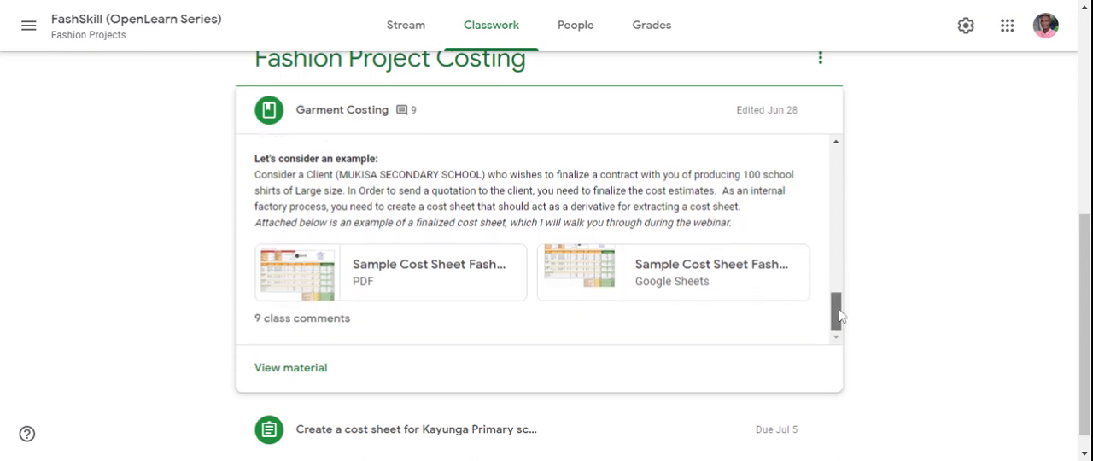
scroll("down", 3)
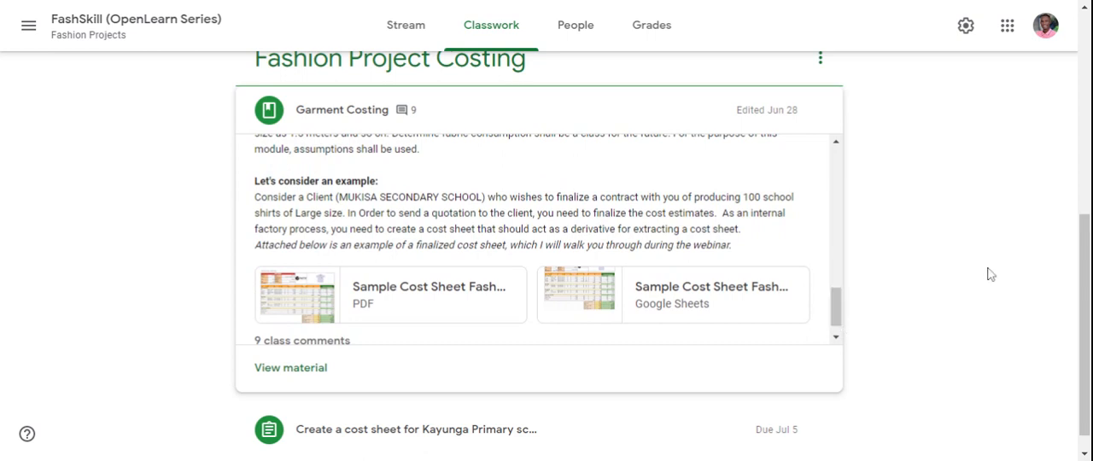
scroll("down", 3)
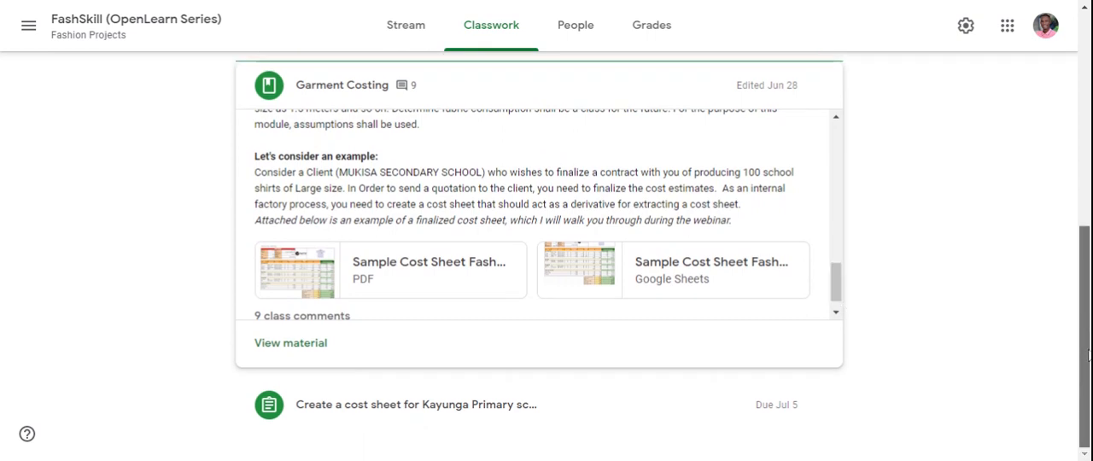
mouse_move(491, 406)
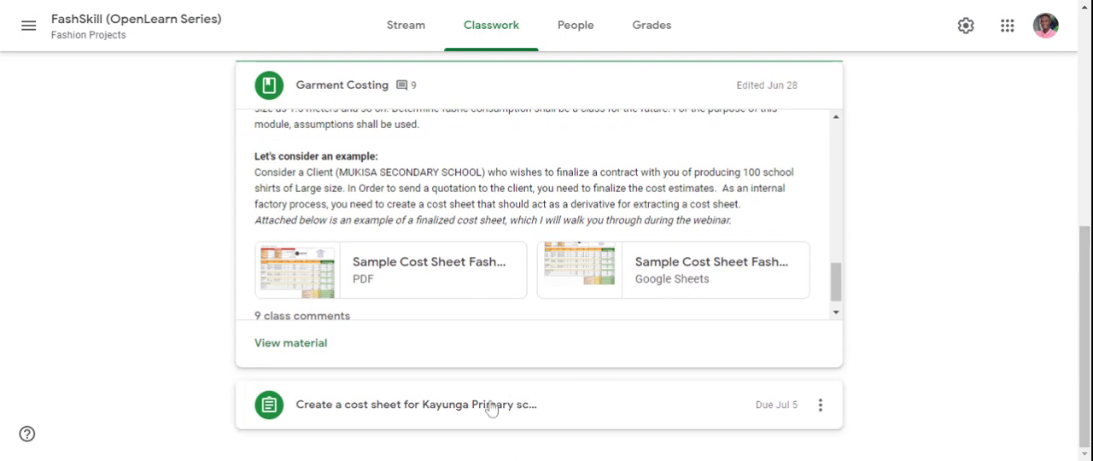
- Expand the Kayunga Primary cost sheet assignment and scroll back to the Garment Costing material
left_click(415, 403)
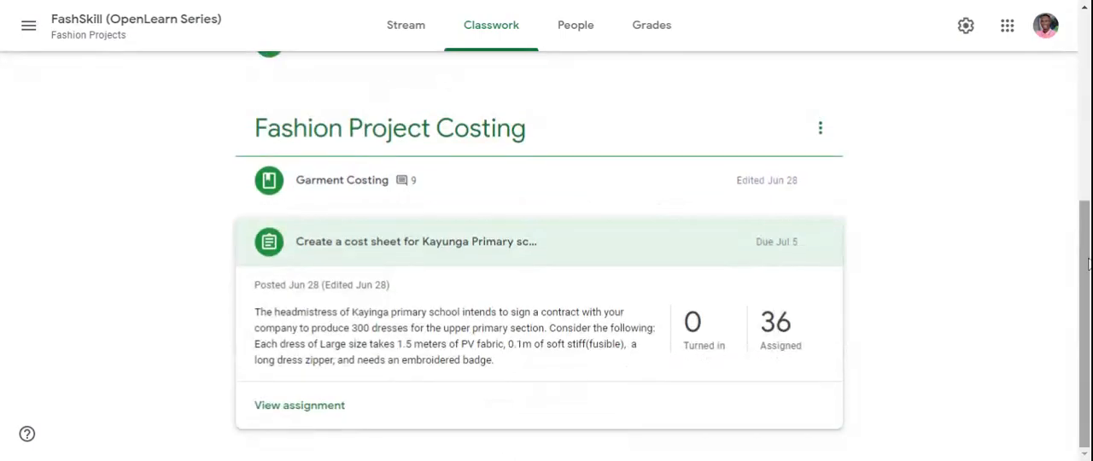
mouse_move(784, 315)
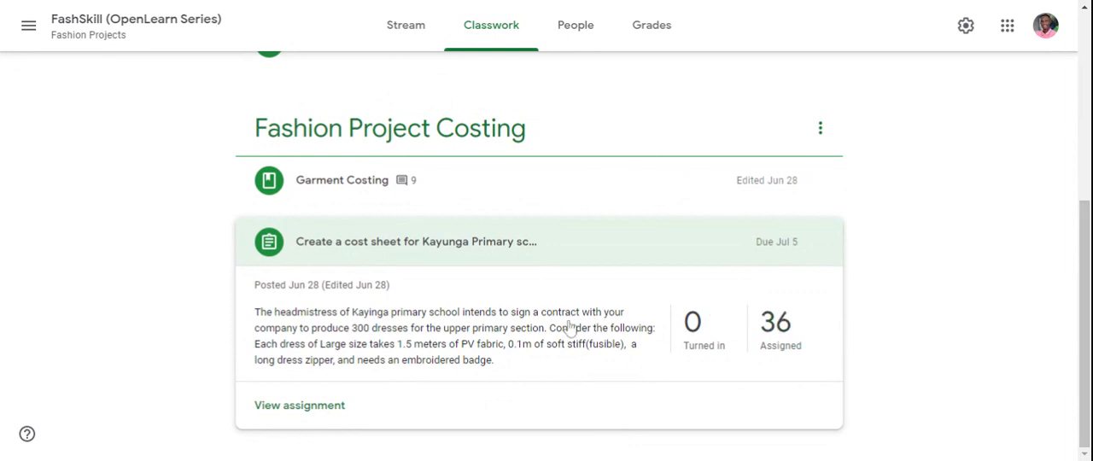
mouse_move(1017, 250)
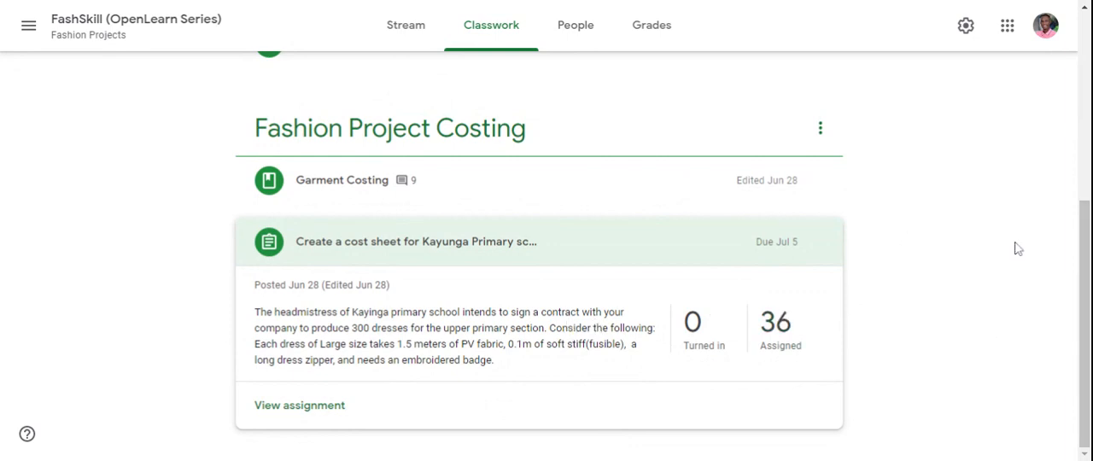
mouse_move(362, 177)
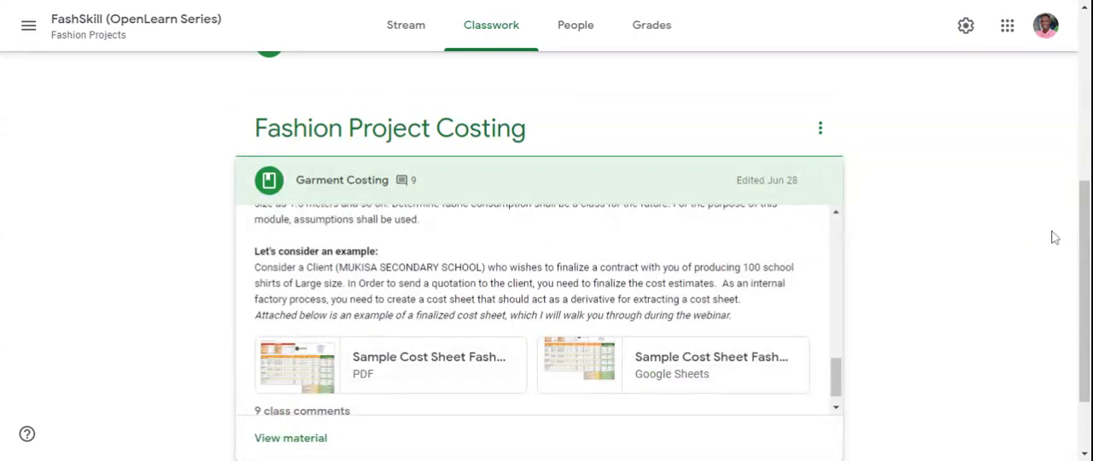
scroll("down", 3)
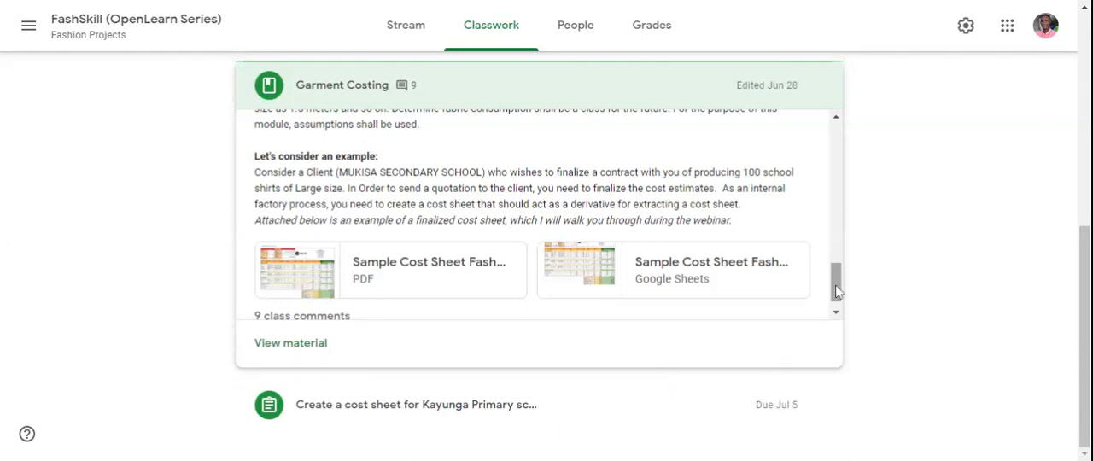
scroll("down", 3)
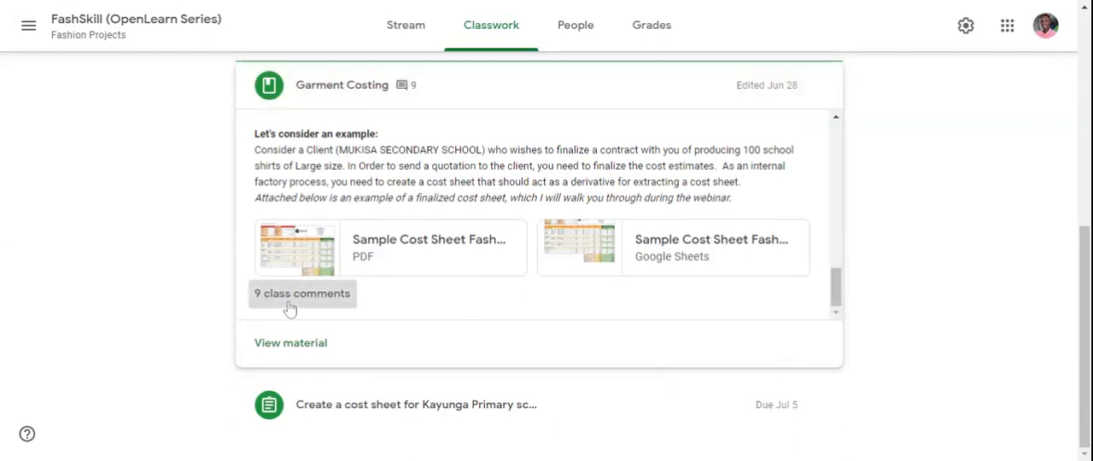
- View the 9 class comments on Garment Costing, scrolled to the latest comment
left_click(300, 294)
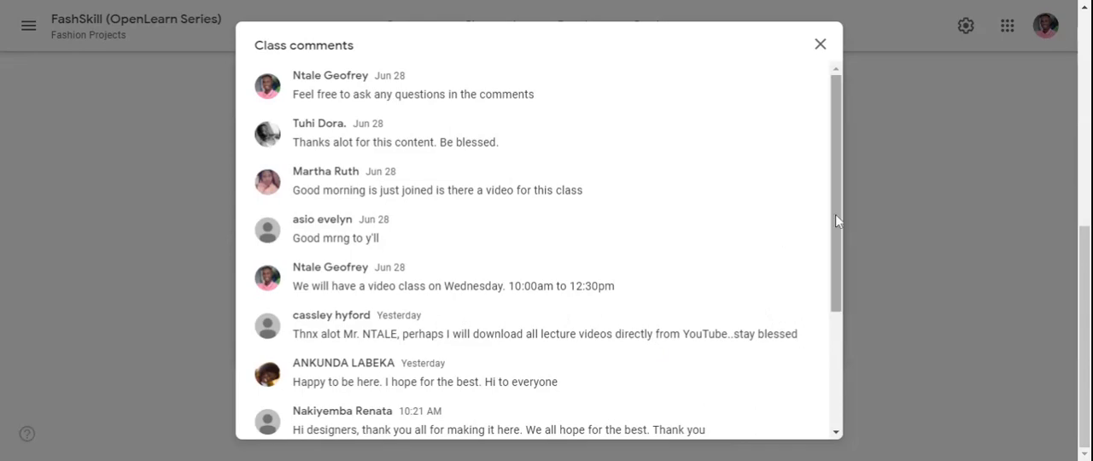
scroll("down", 3)
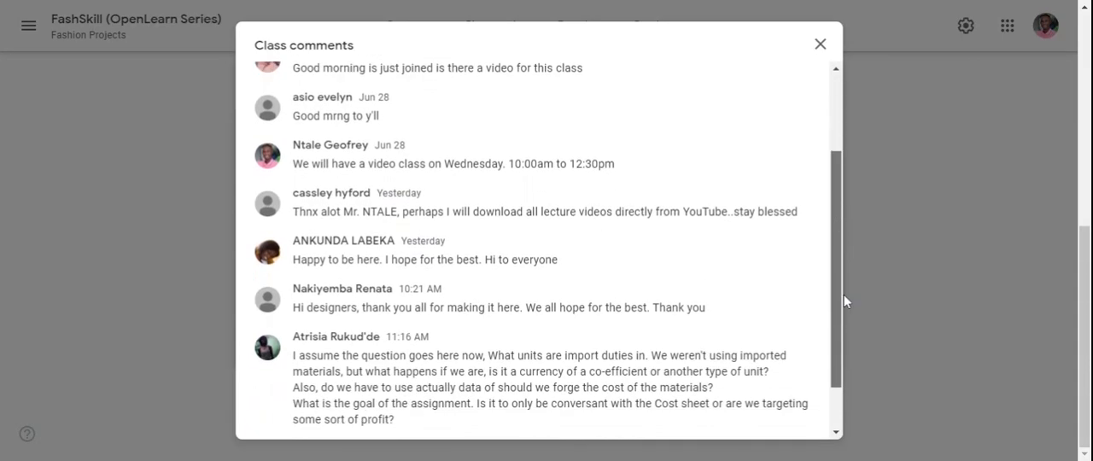
scroll("down", 3)
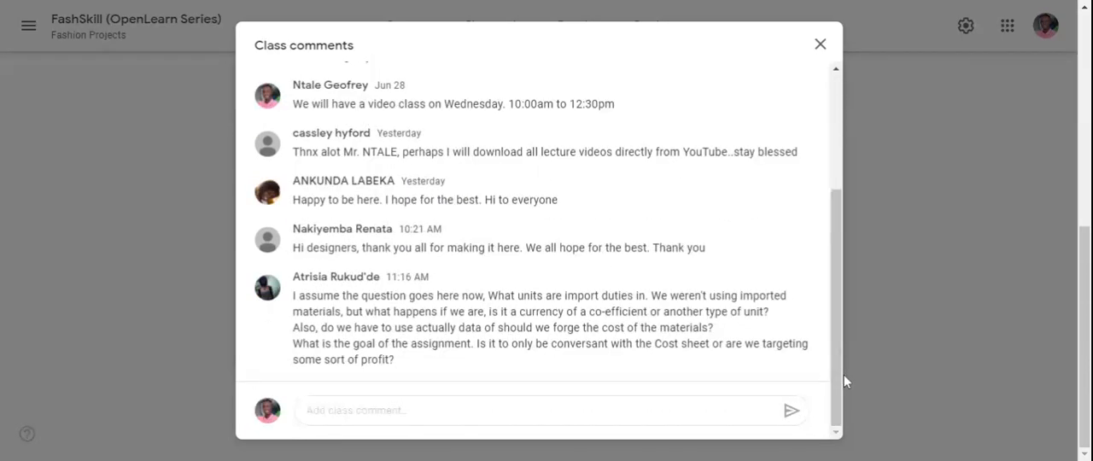